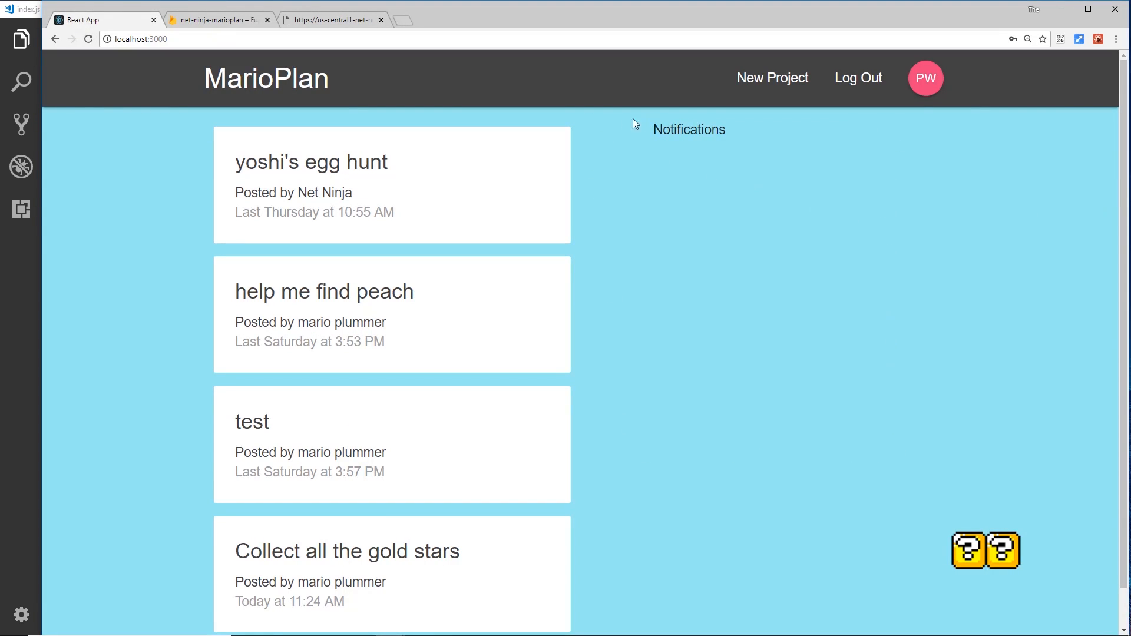
mouse_move(916, 321)
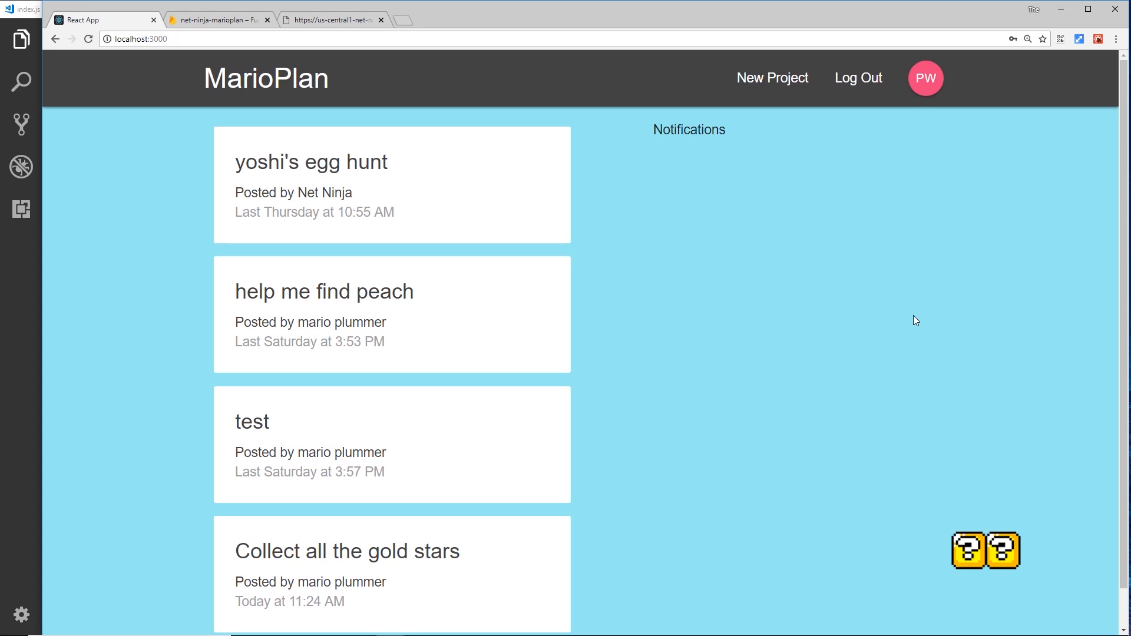
mouse_move(932, 468)
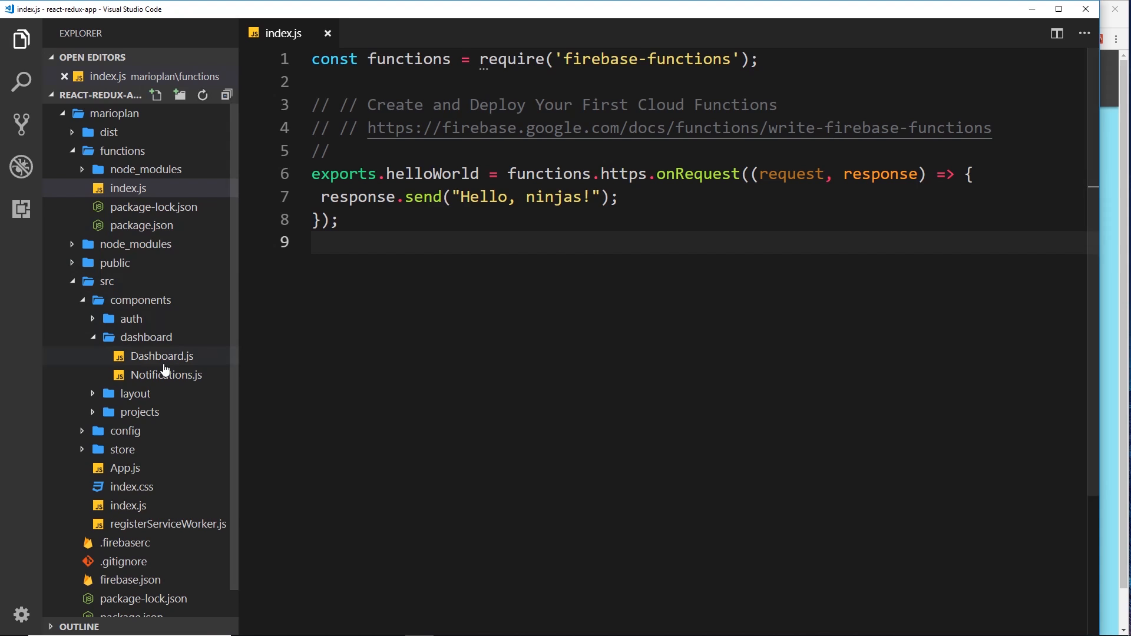
mouse_move(147, 346)
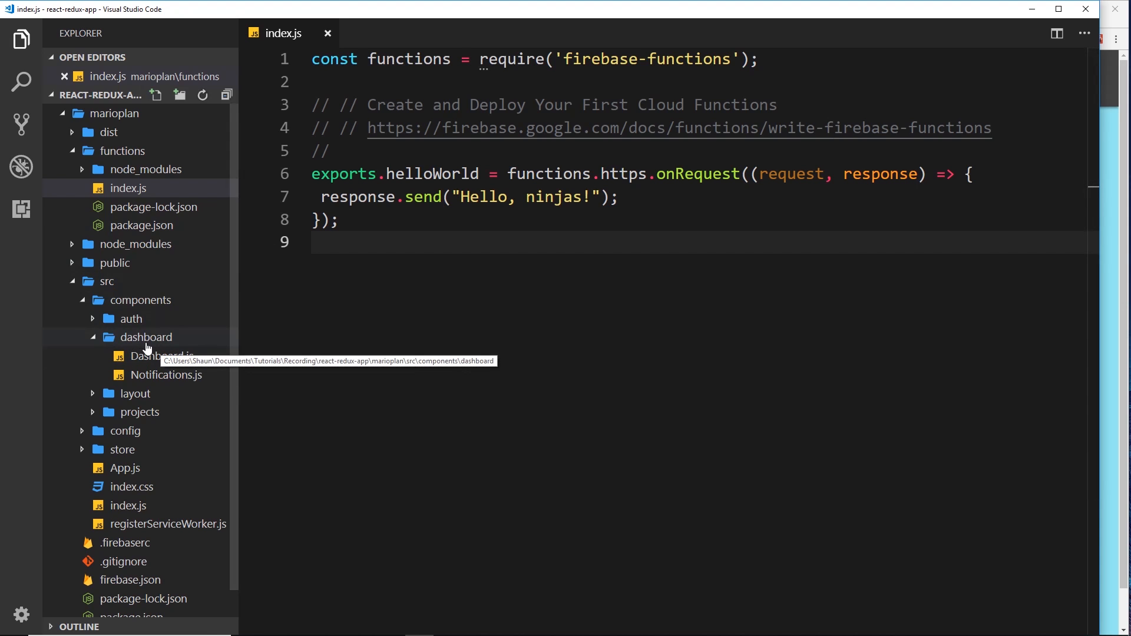
Open src/components/dashboard/Notifications.js from the Explorer sidebar
click(167, 375)
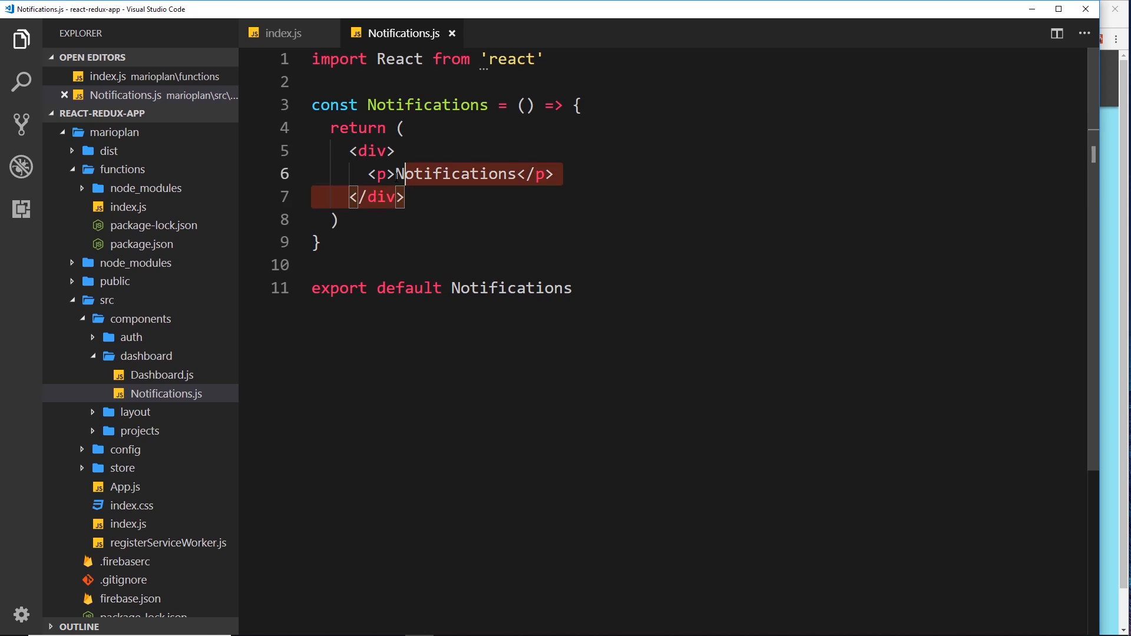
Expand the Emmet abbreviation div.section into a section div
text(div)
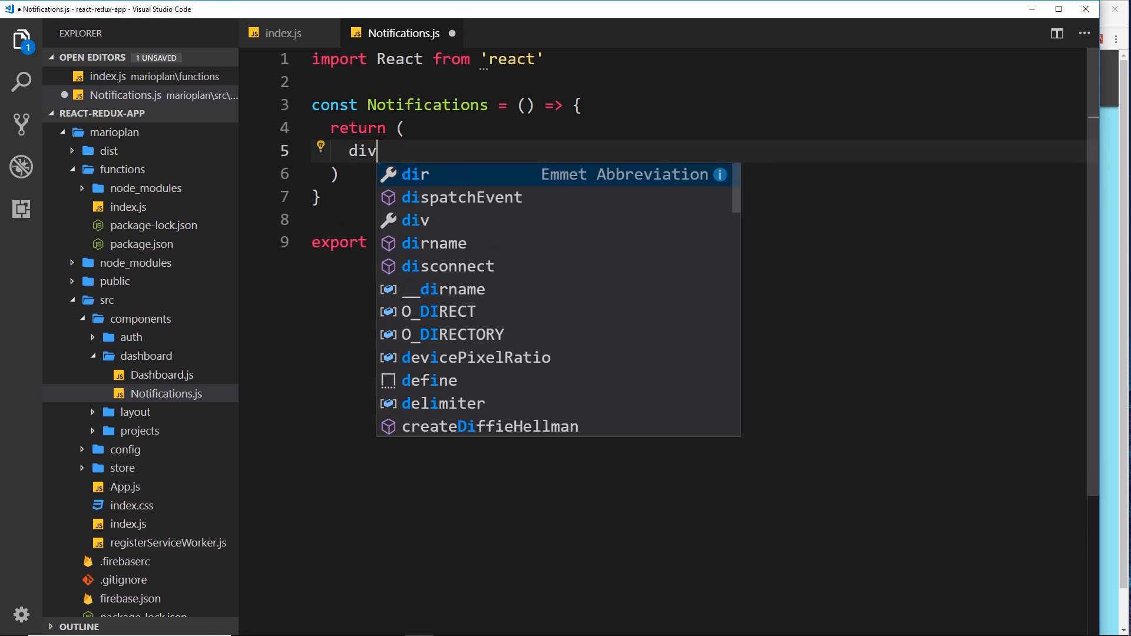
text(.)
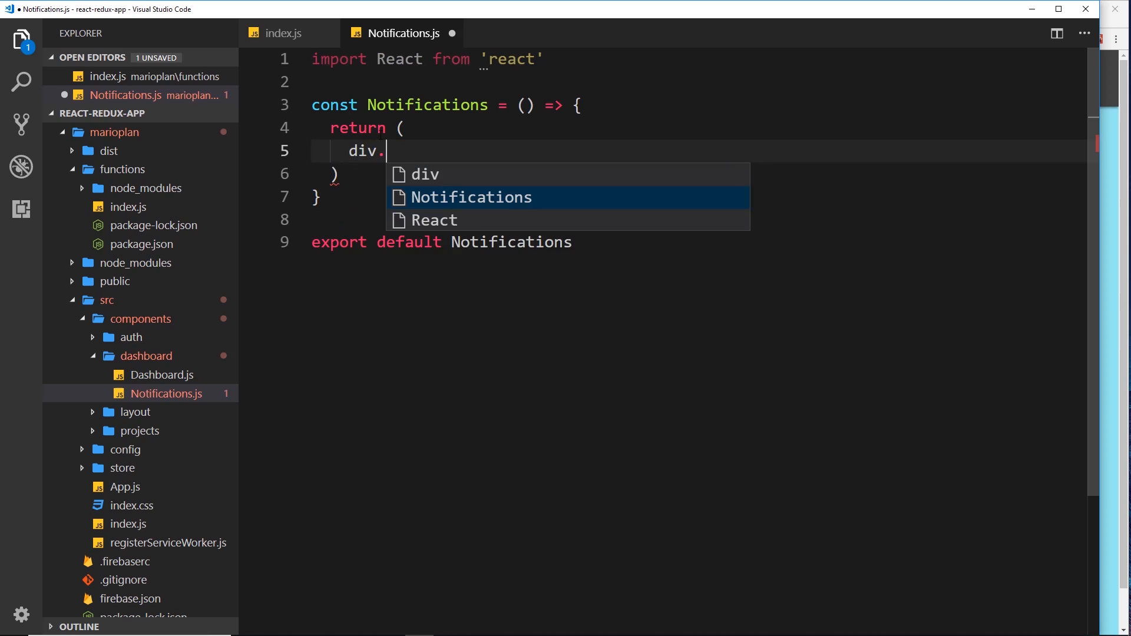
text(secti)
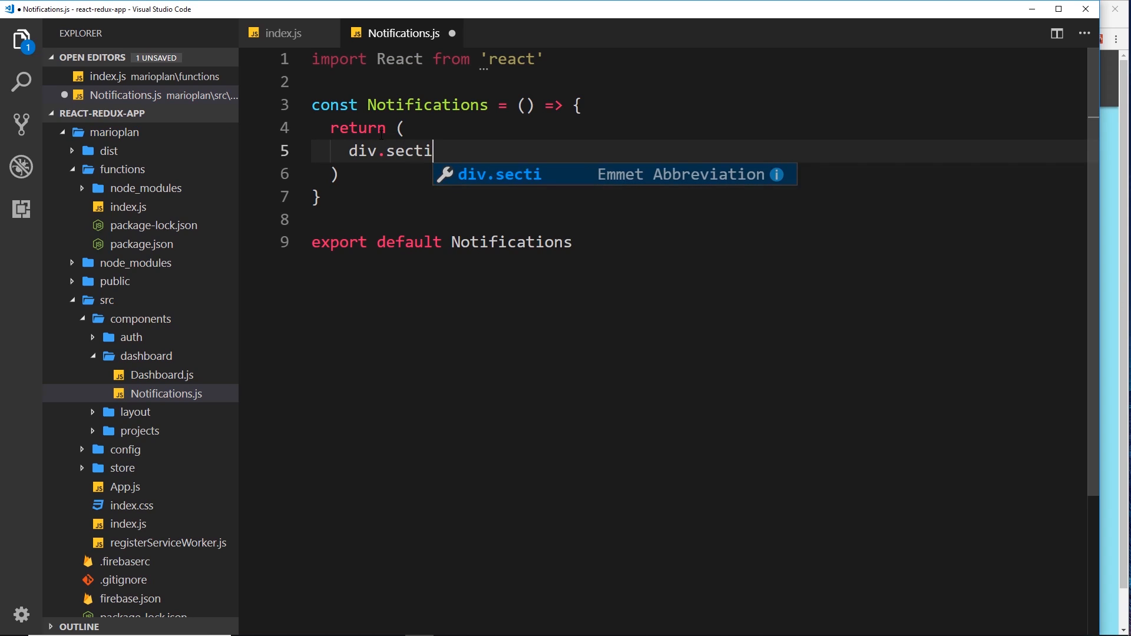
key(Tab)
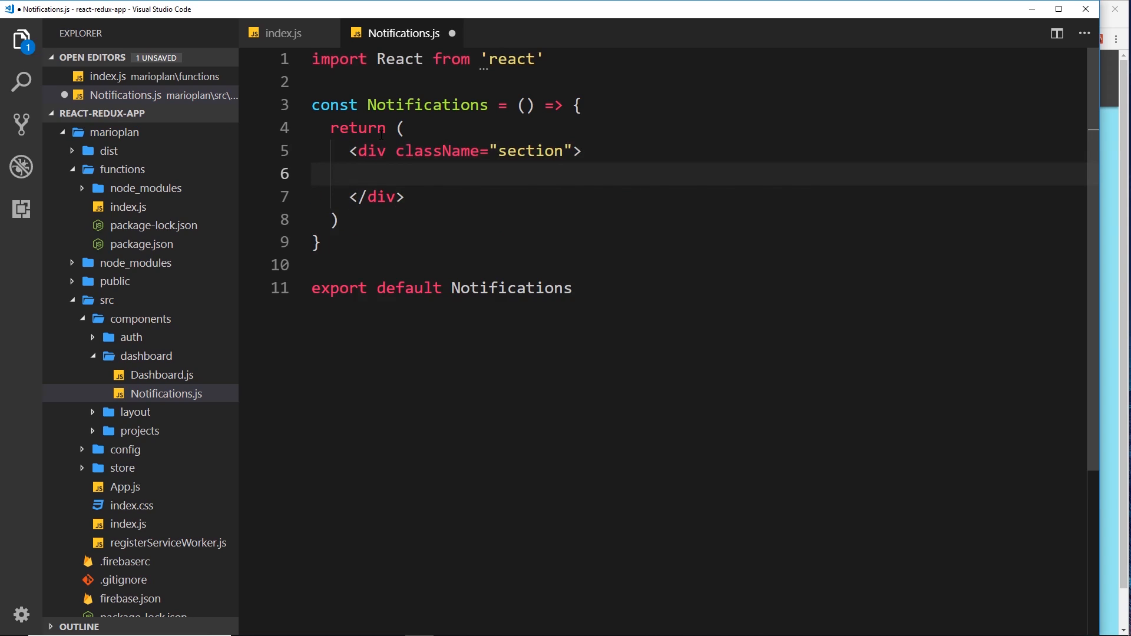
Nest a card z-depth-0 div holding a card-content div inside the section
text(div.c)
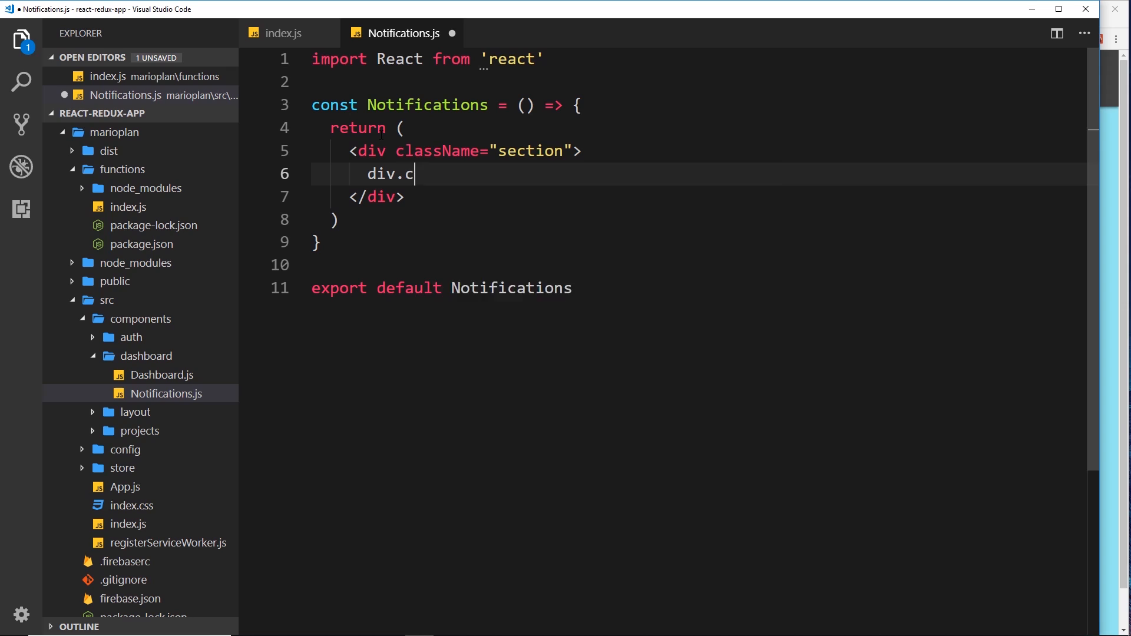
text(ard)
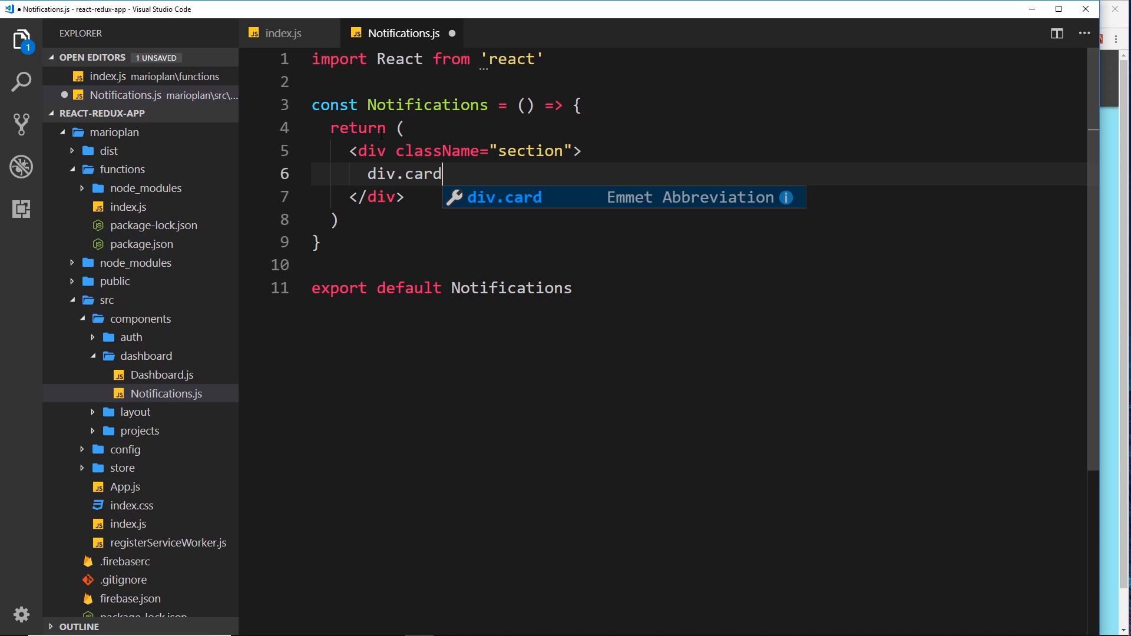
text(.z-d)
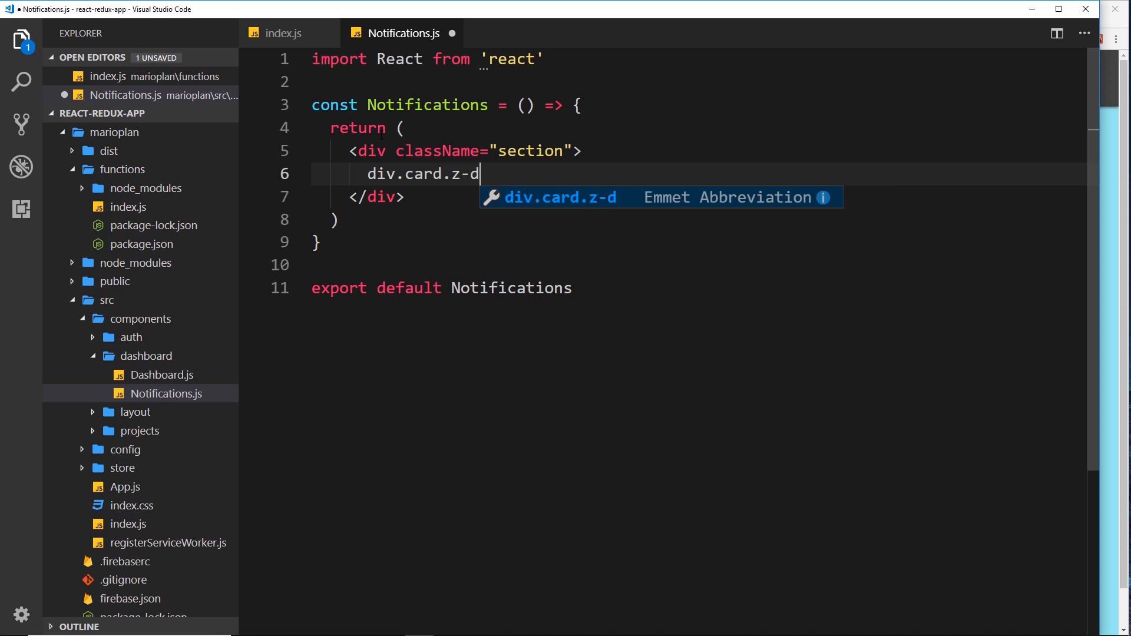
text(epth-0)
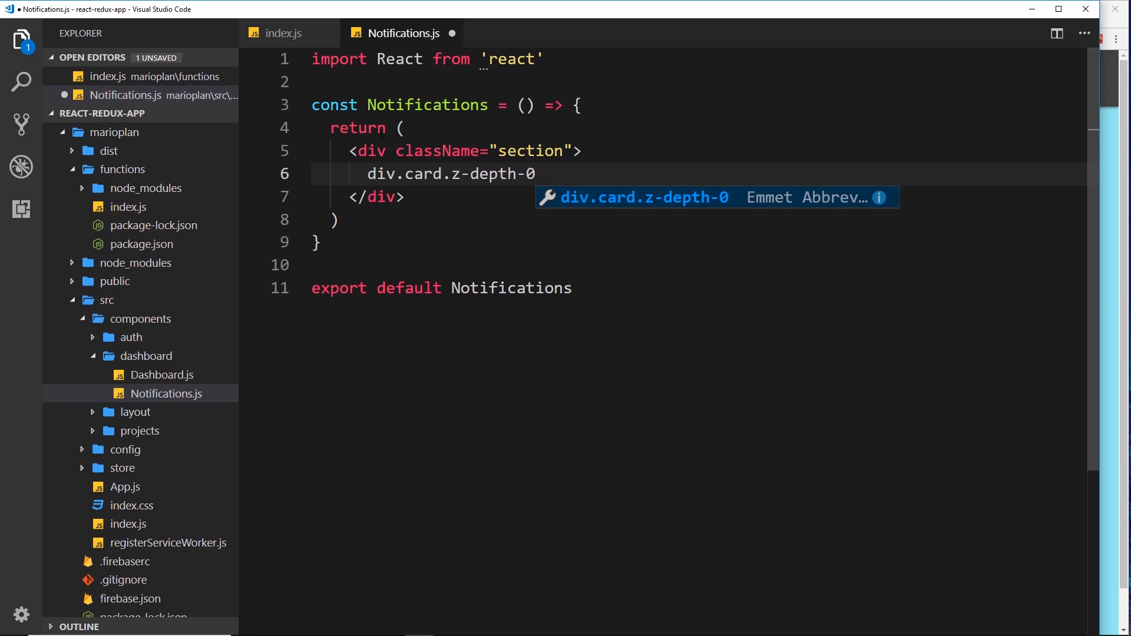
key(Tab)
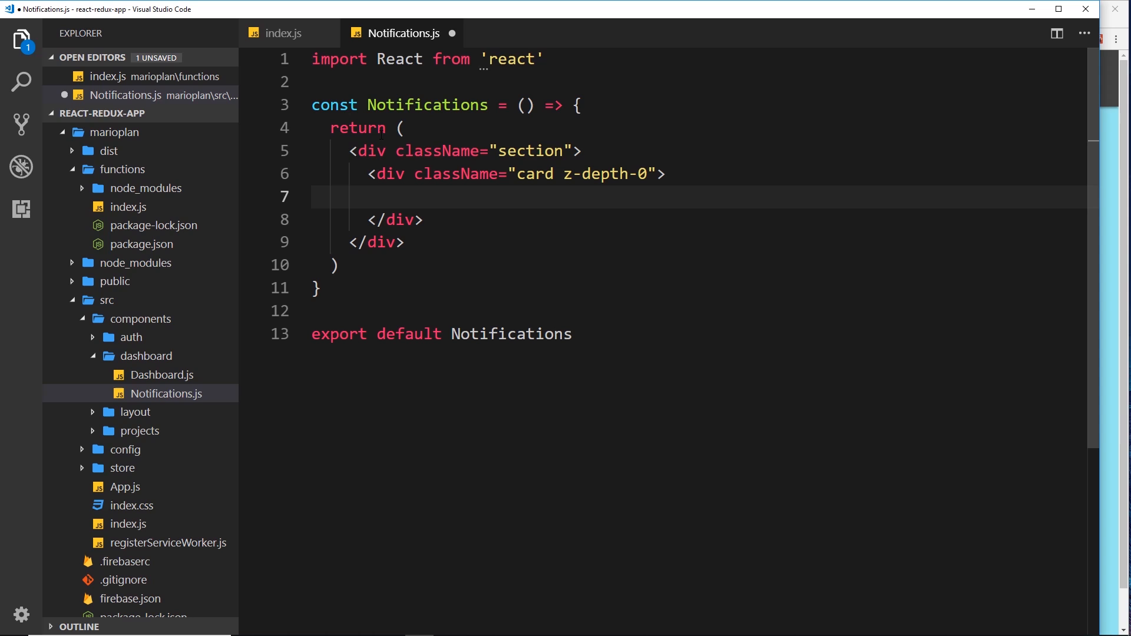
text(div.)
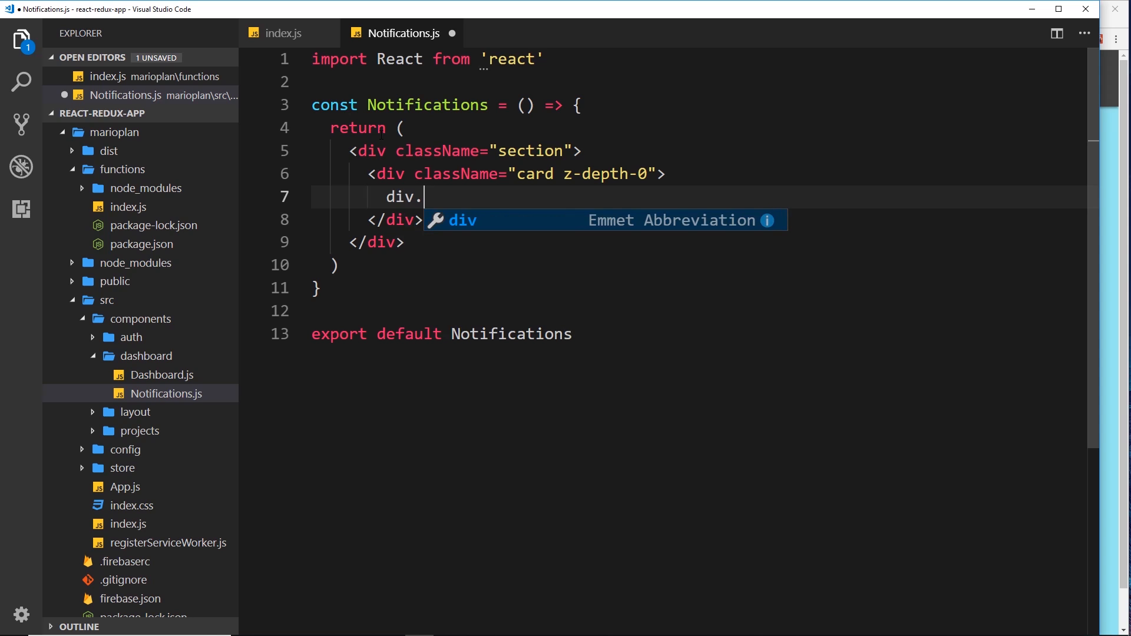
text(card-cont)
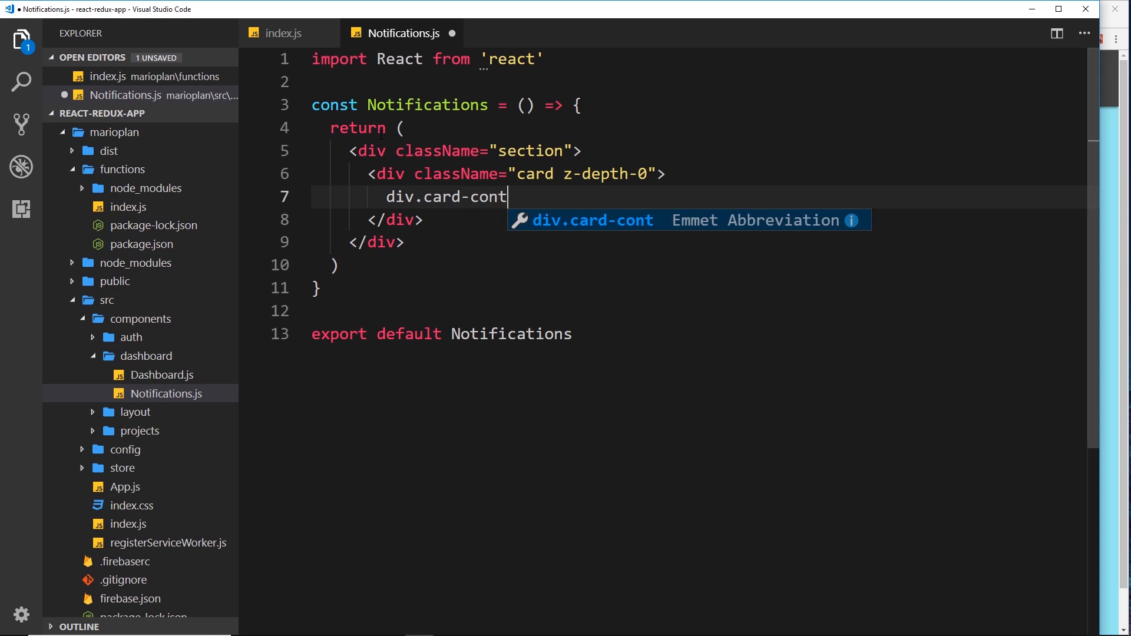
key(Tab)
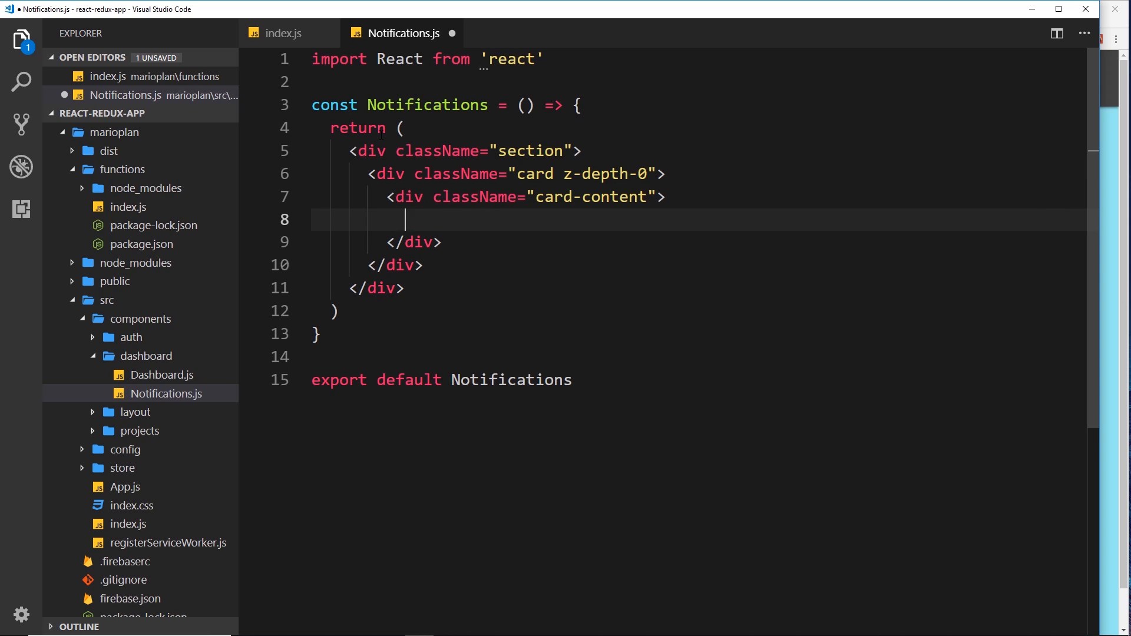
Add a card-title span reading 'Notifications' inside the card content
text(span)
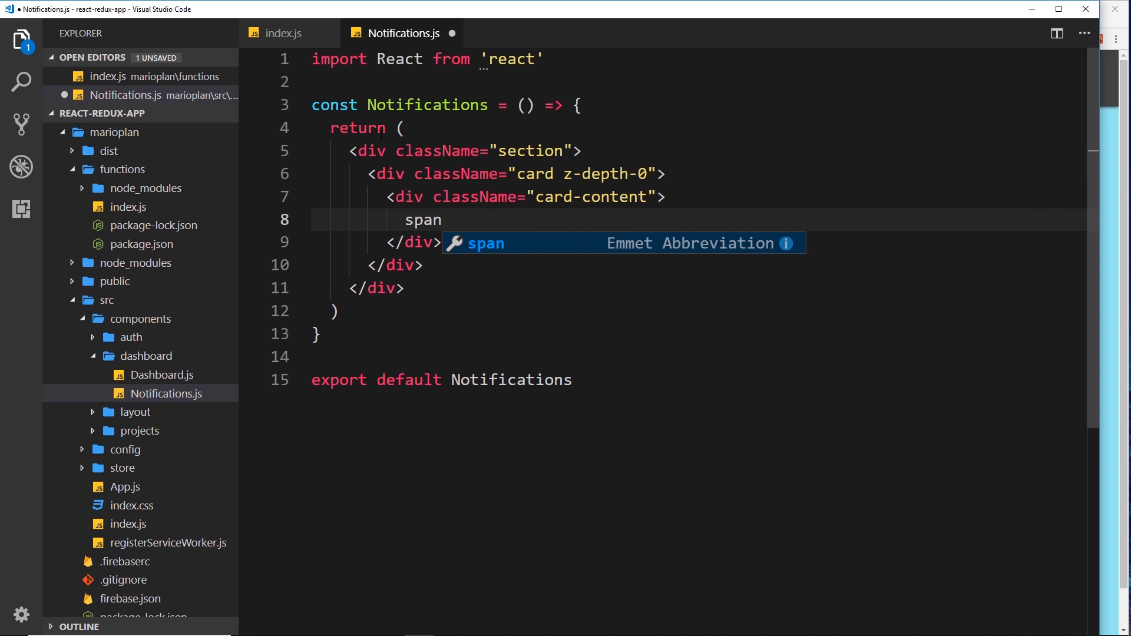
text(.card-ti)
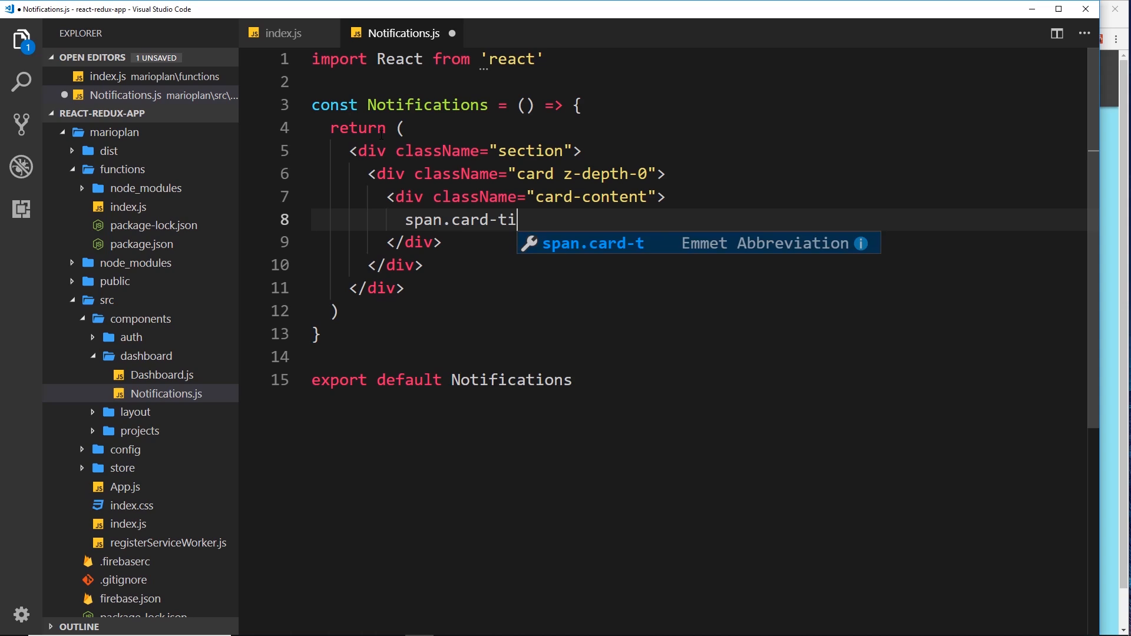
key(Tab)
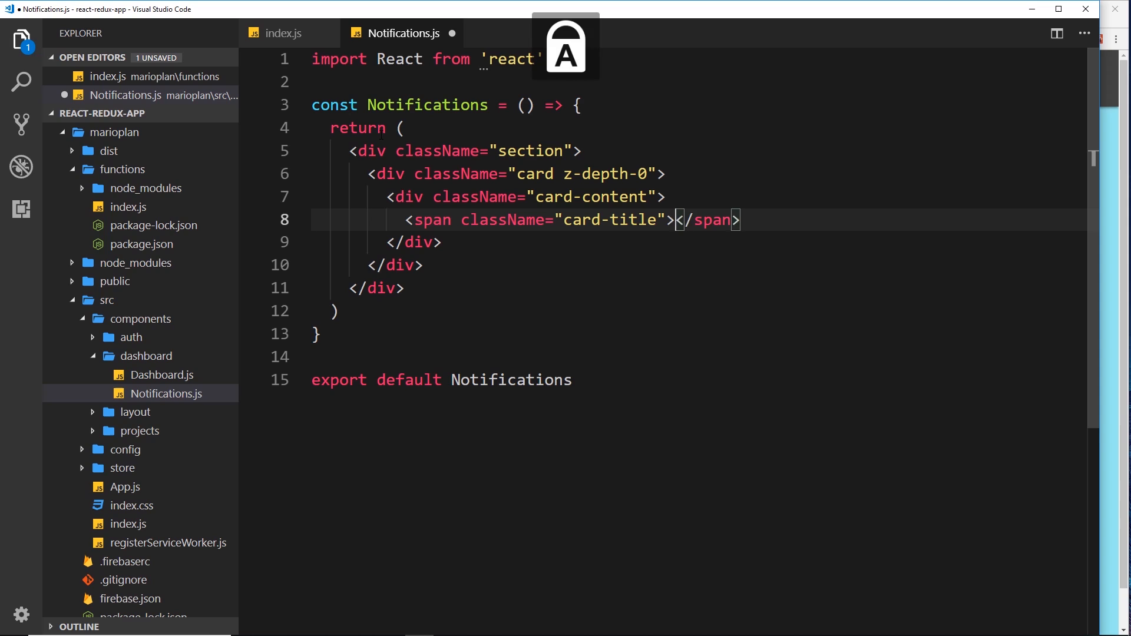
text(Notificat)
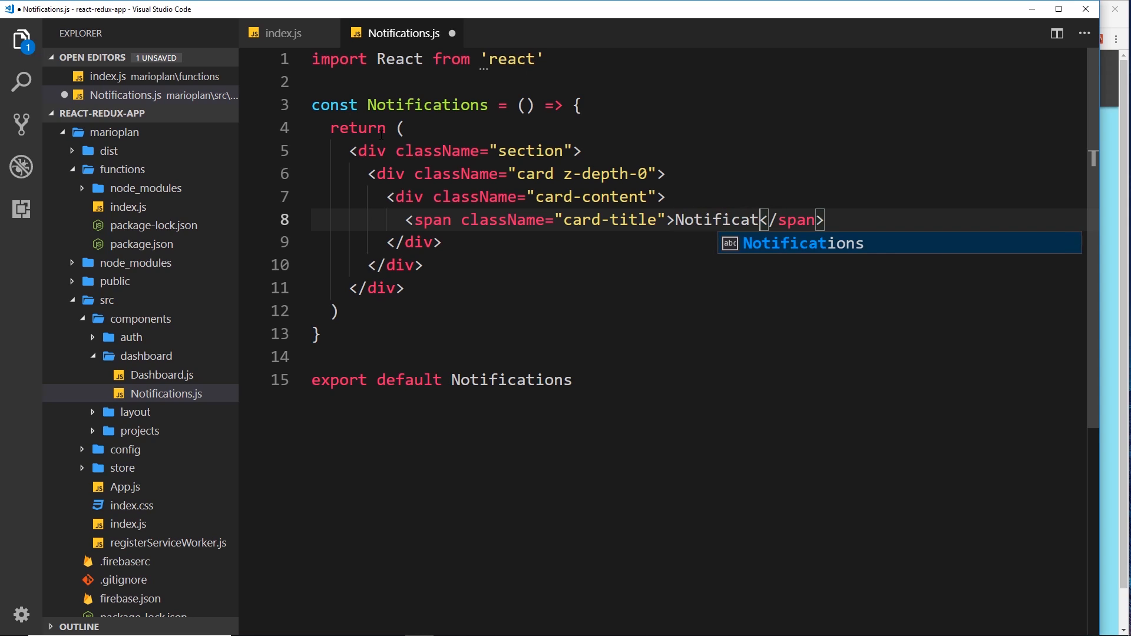
key(Tab)
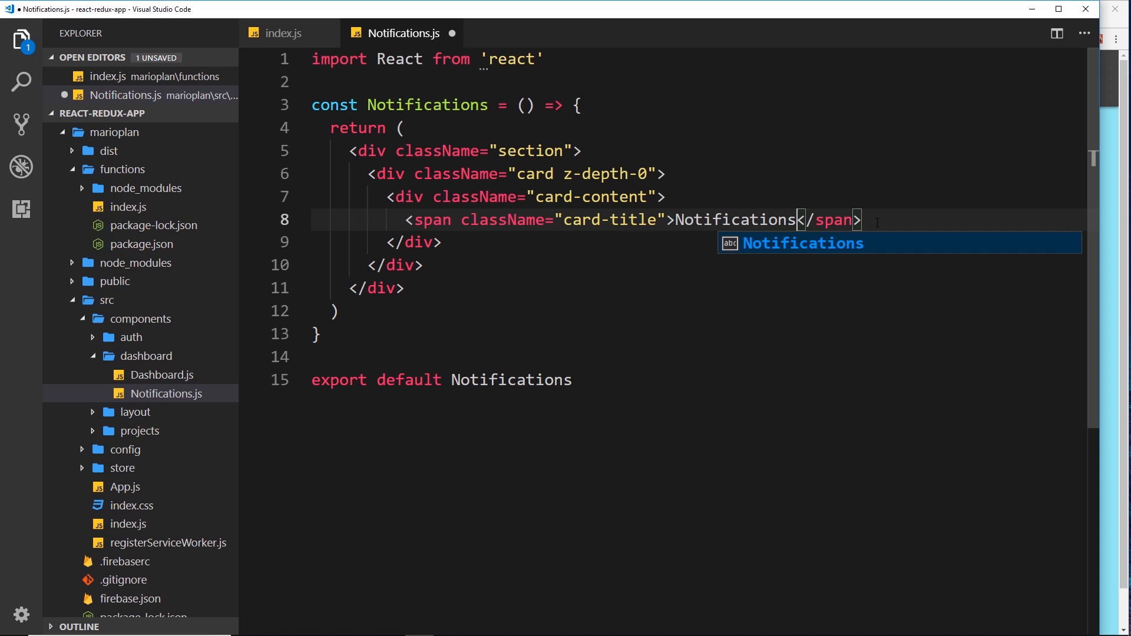
key(Enter)
text(<ul></ul>)
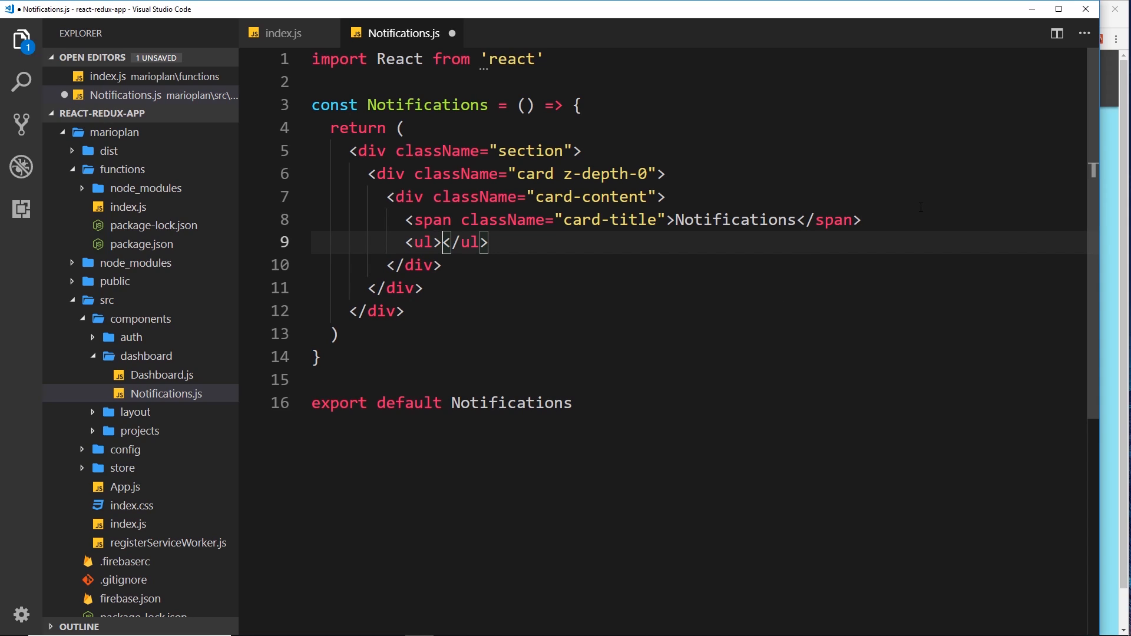
Add a ul with className 'notifications' holding placeholder <li>Notification</li> items
key(Enter)
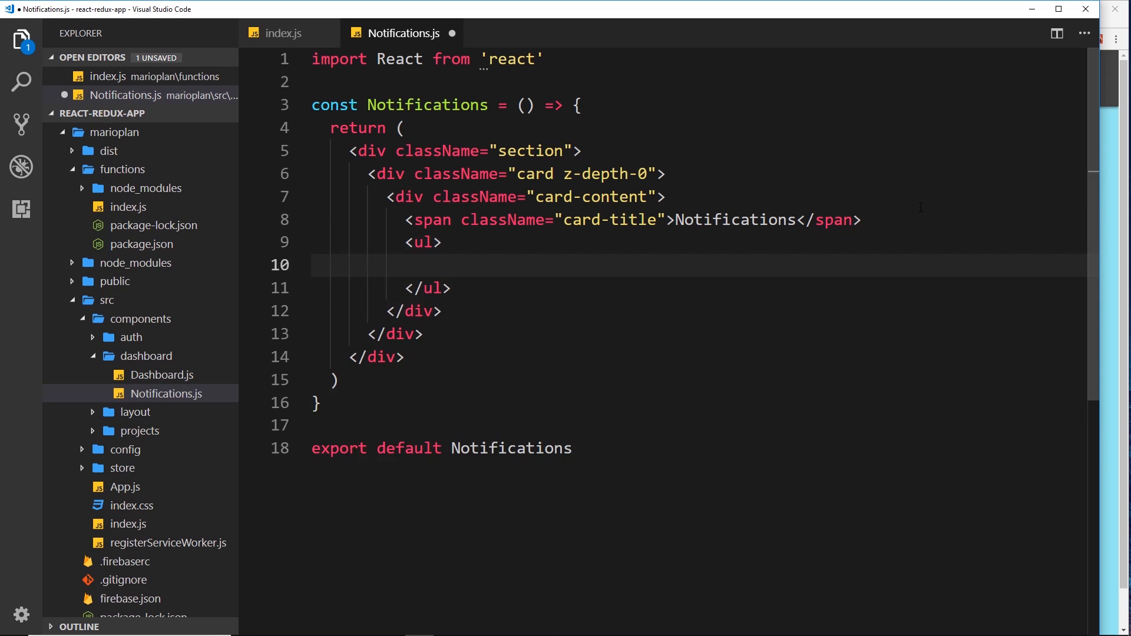
text(li>Not</li>)
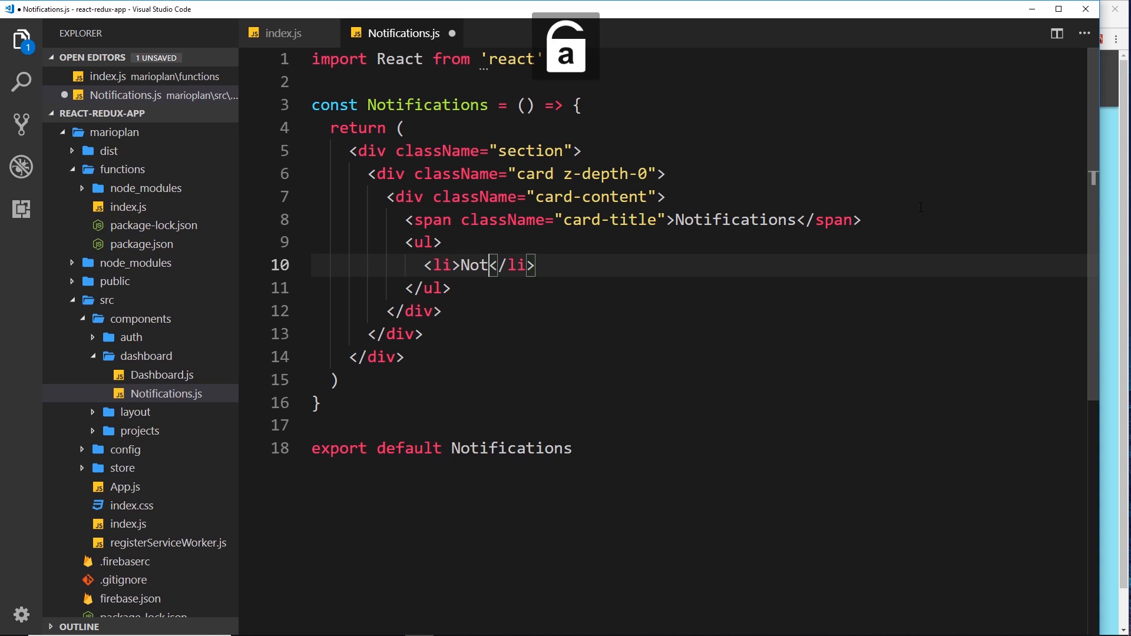
text(ification)
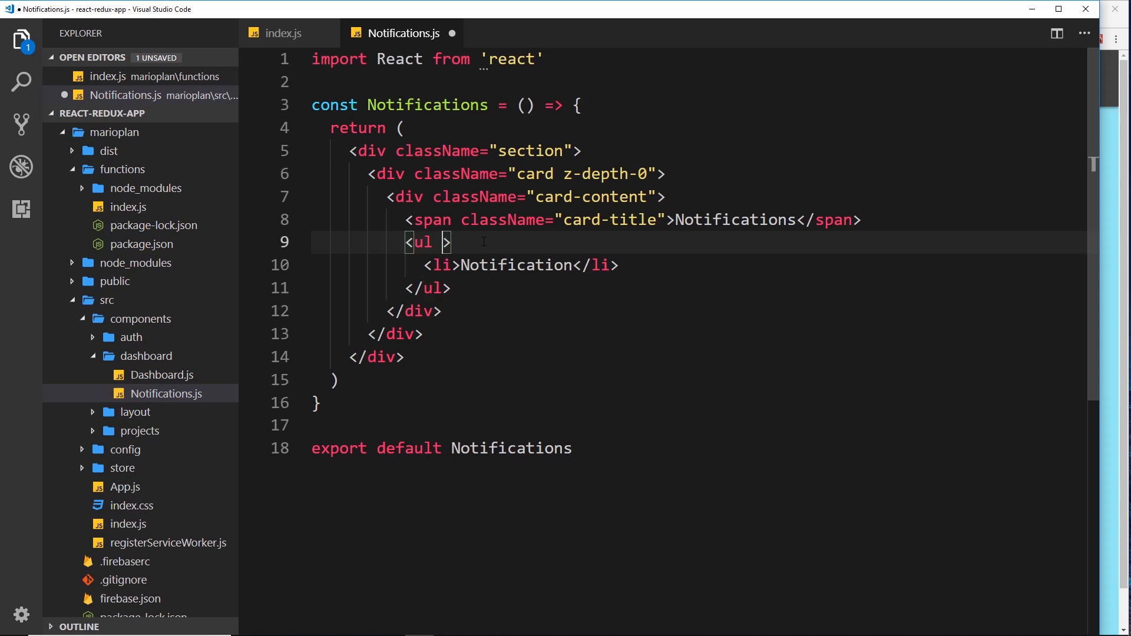
text(className)
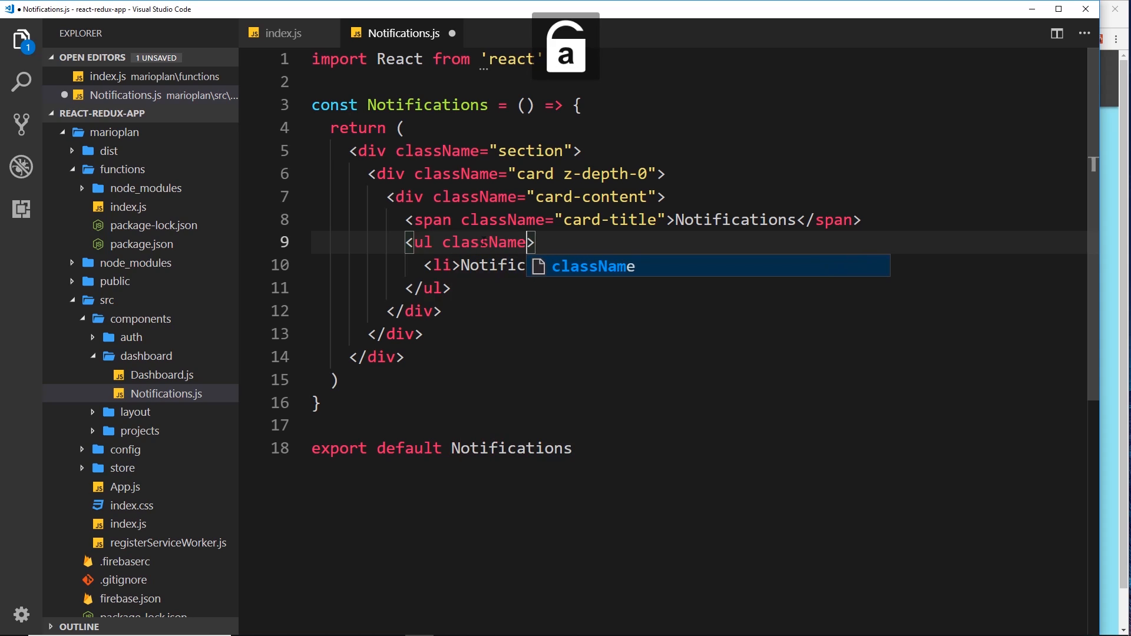
text(=")
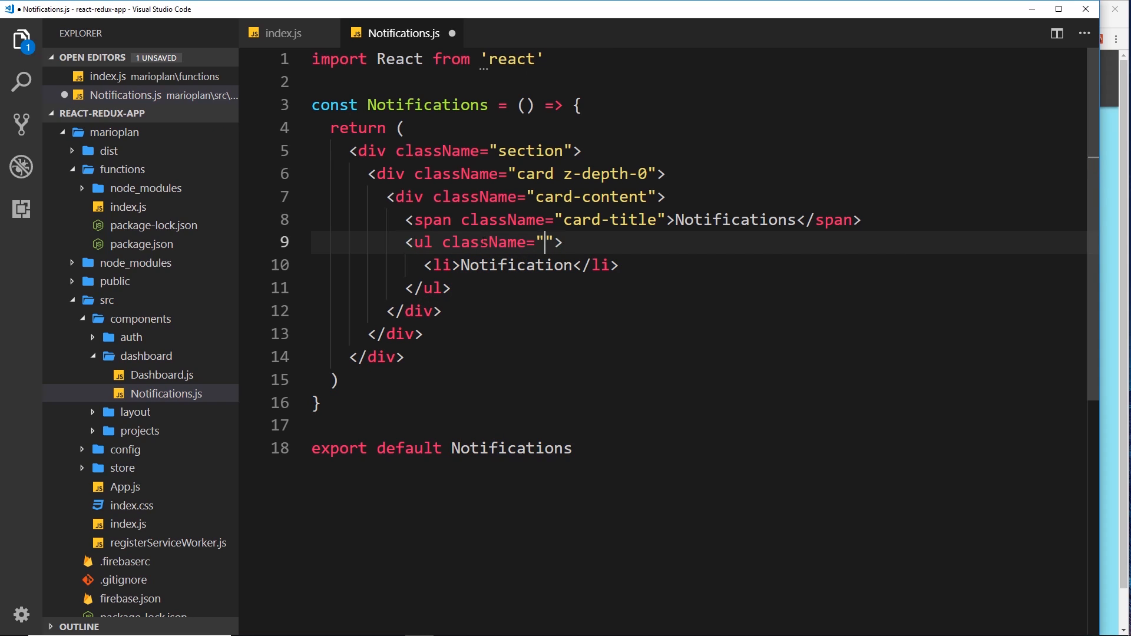
text(notificatio)
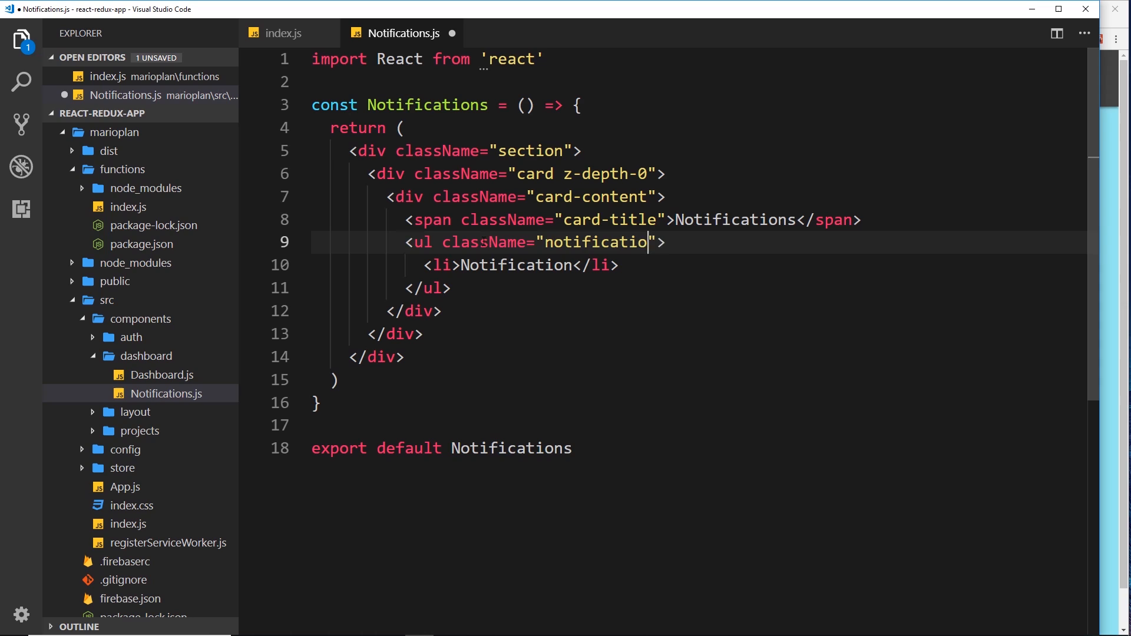
text(ns)
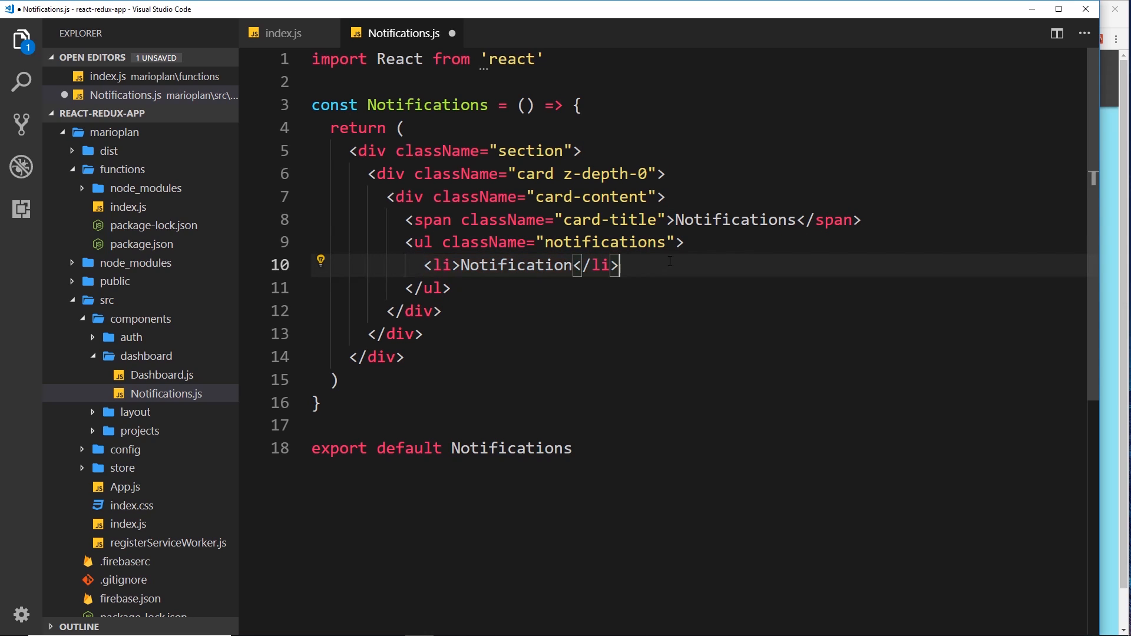
text(<li>Notification</li>)
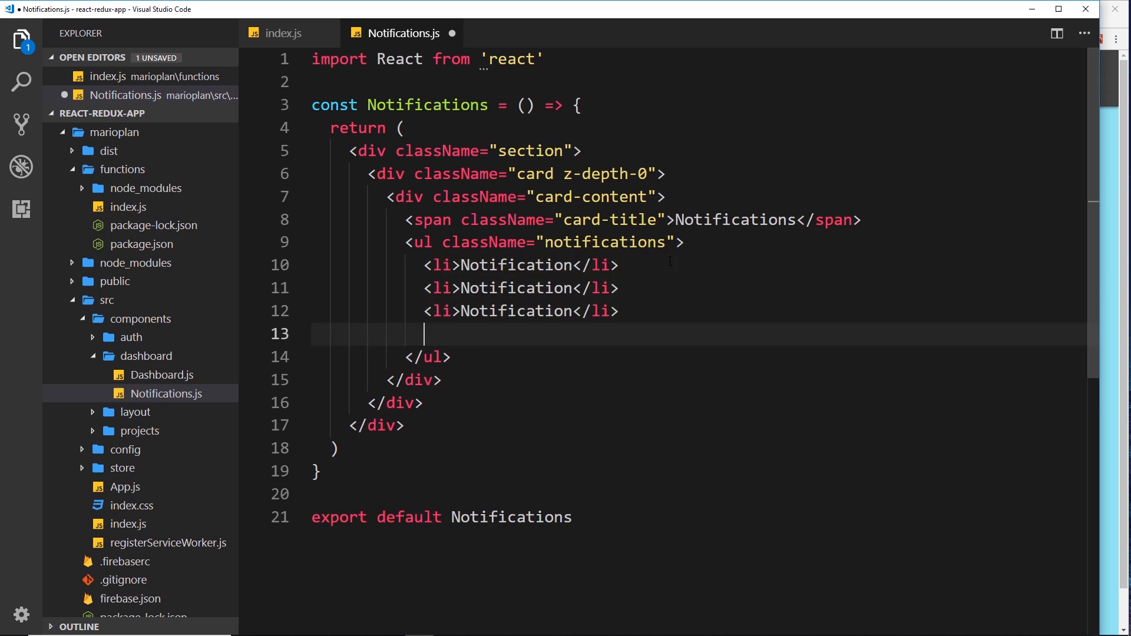
text(<li>Notification</li>)
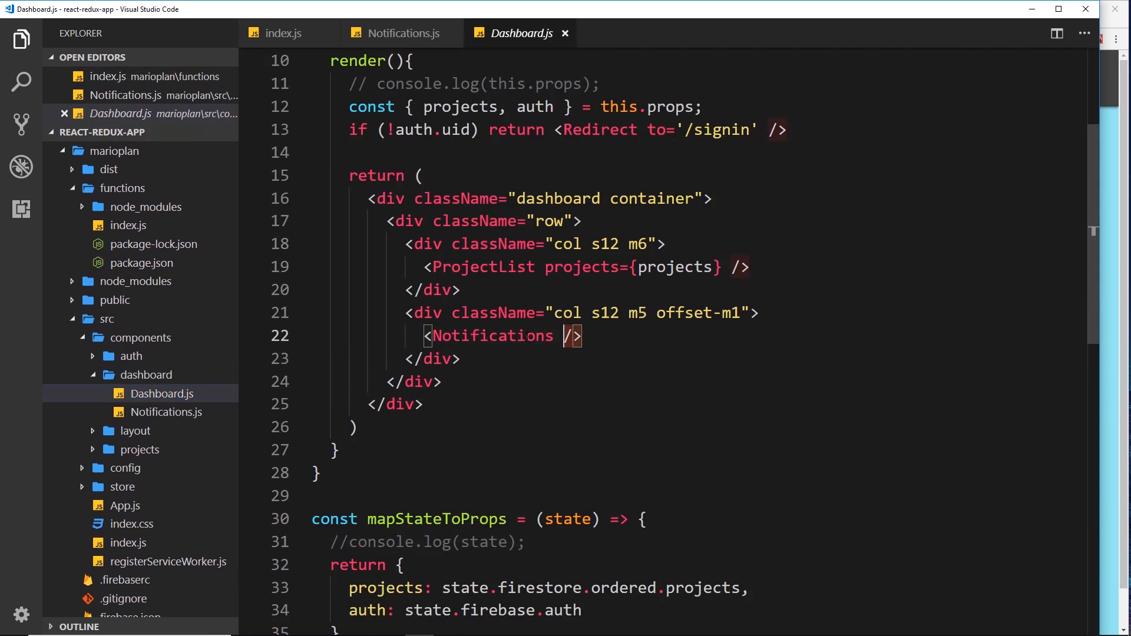
Change the Notifications arrow function parameter to props, checking Dashboard.js between edits
double_click(493, 336)
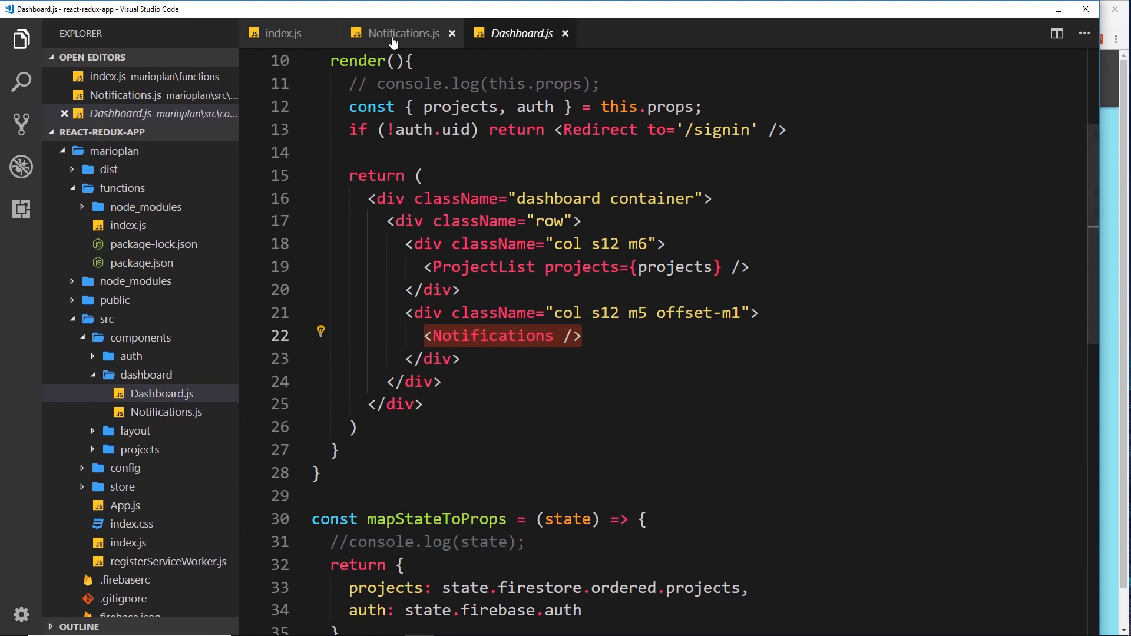
click(400, 33)
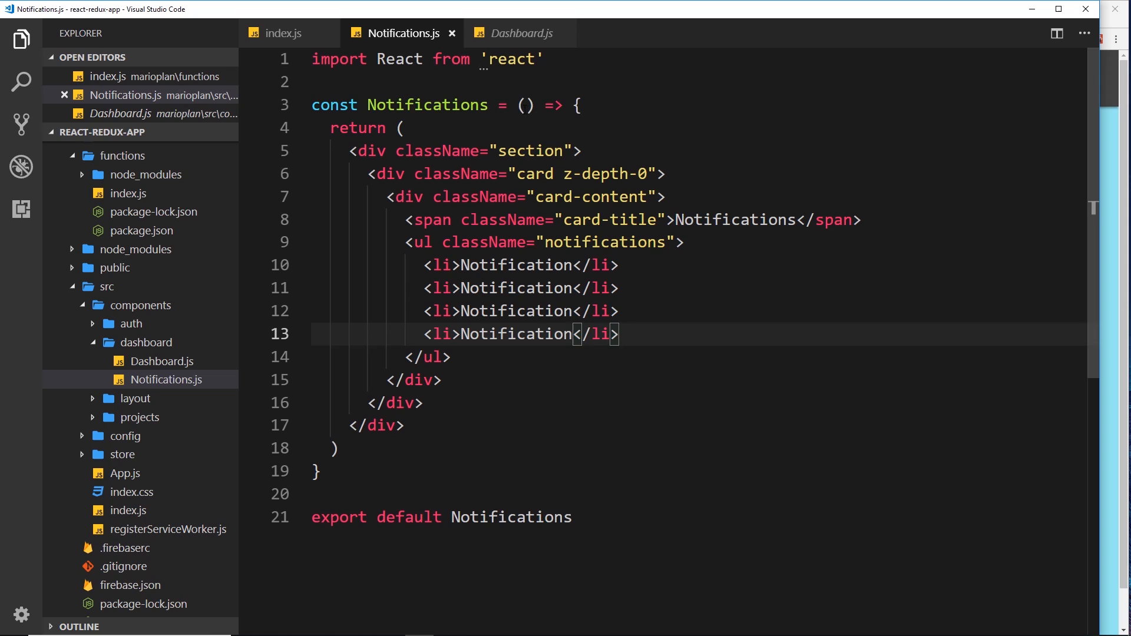
text(props)
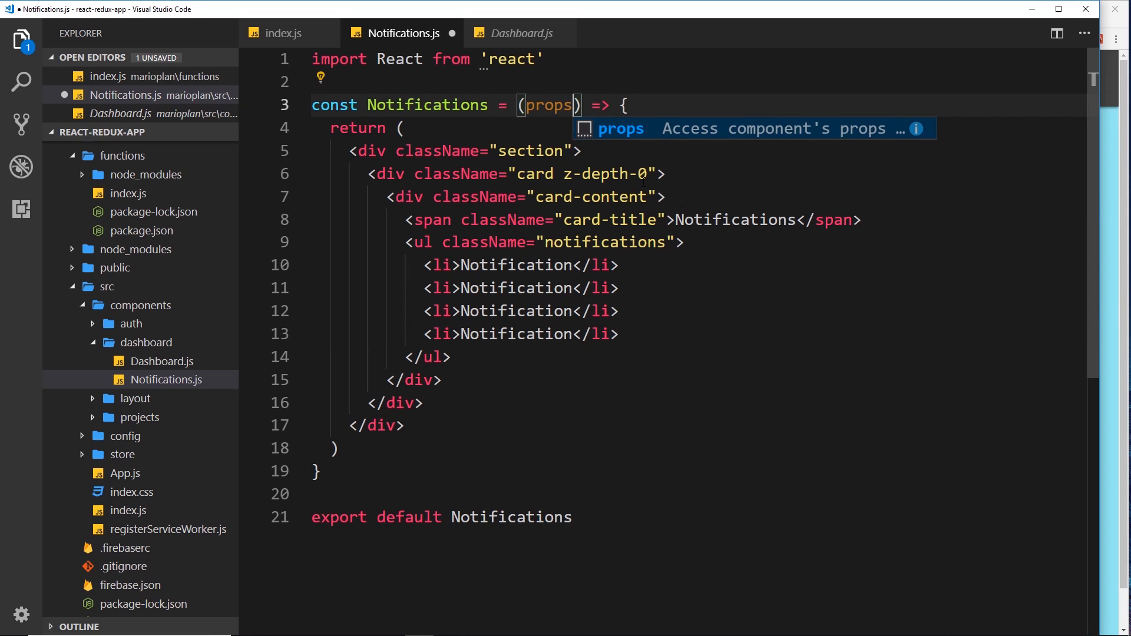
click(521, 33)
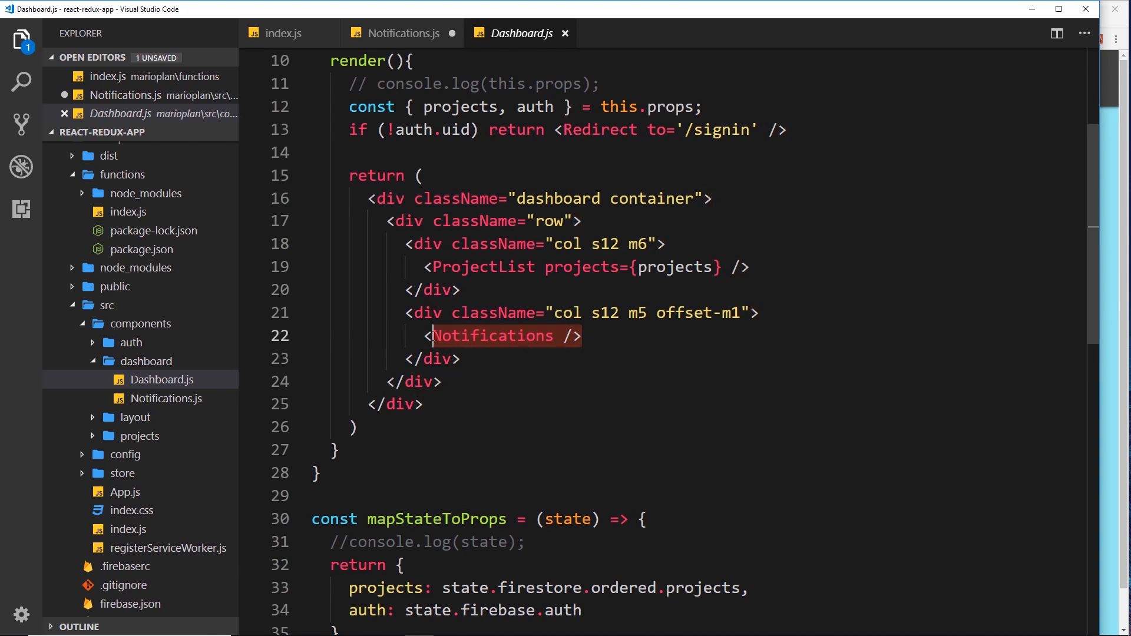
click(400, 33)
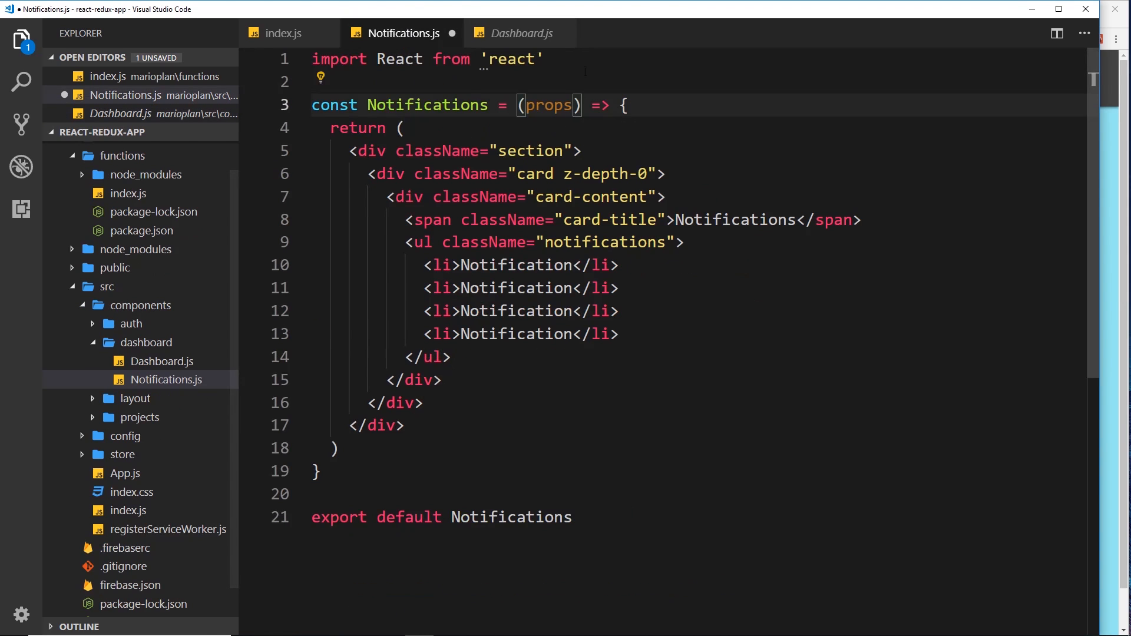
click(519, 33)
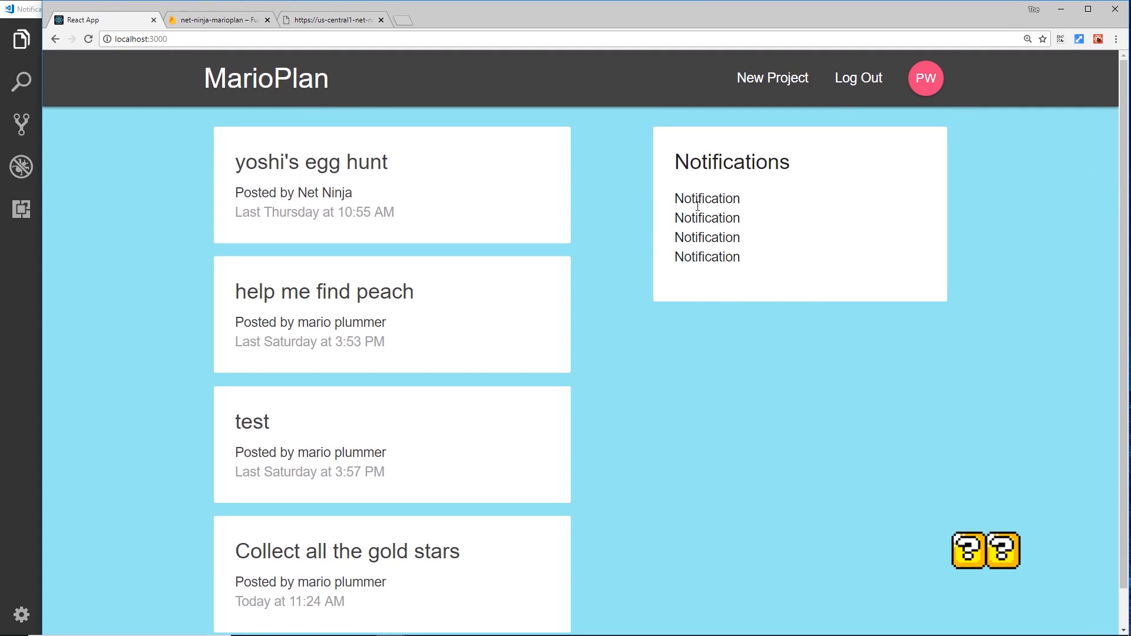
Inspect a placeholder notification in Chrome, then select the four <li> lines
double_click(707, 198)
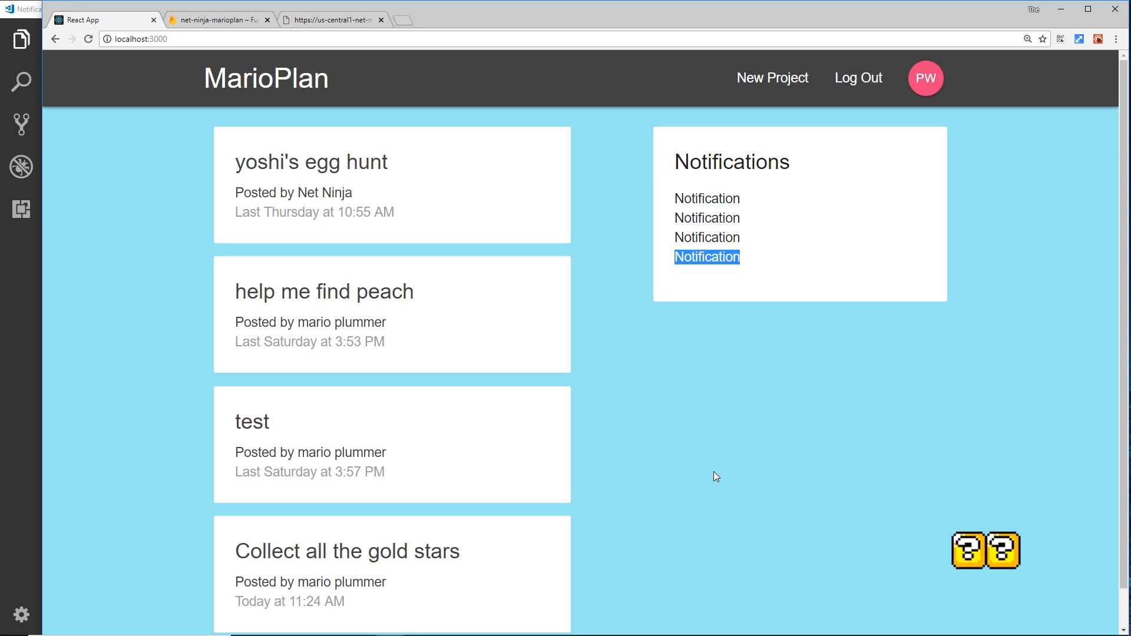
mouse_move(771, 318)
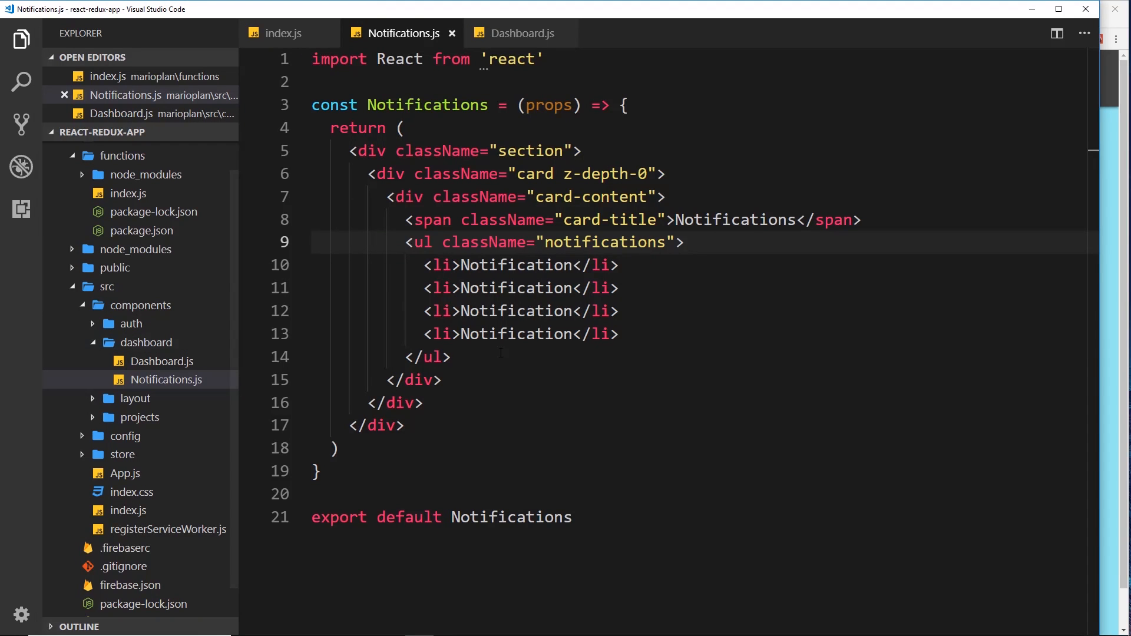
drag(425, 264, 619, 334)
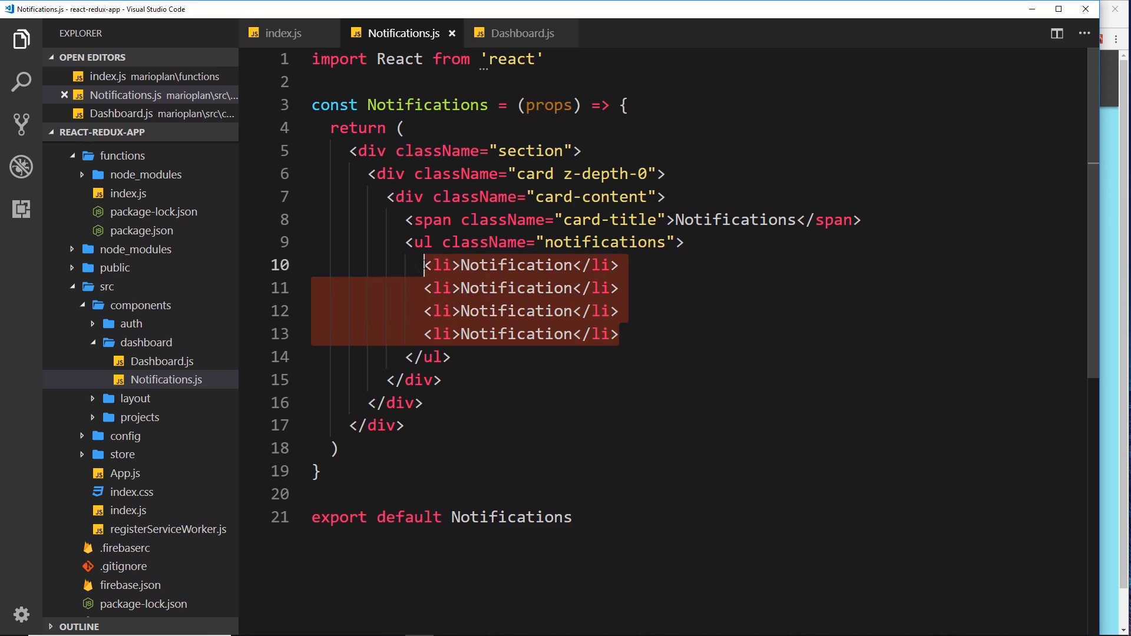